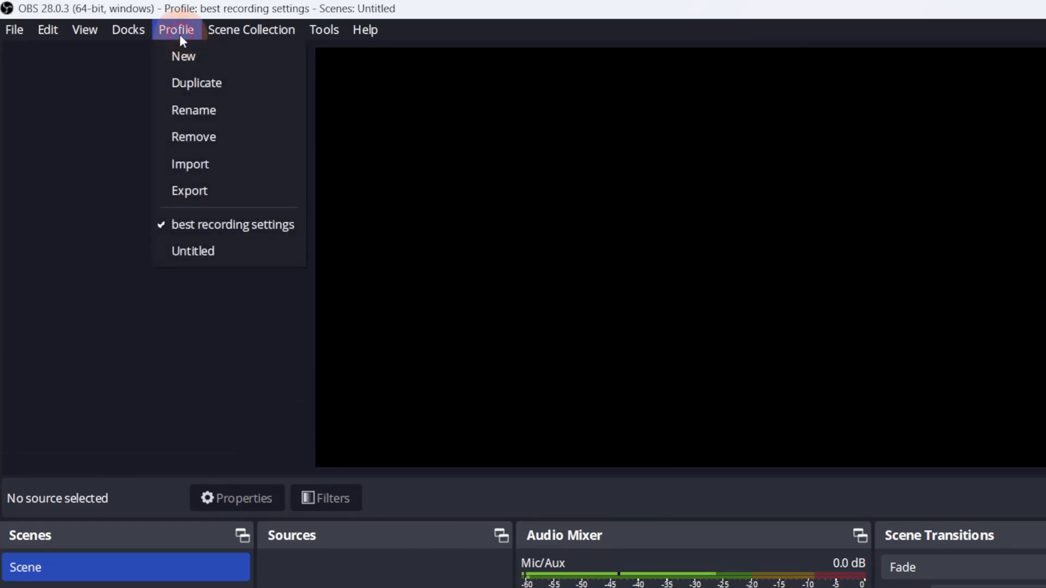
Create a new OBS profile named 'best streaming settings'
{"action": "left_click", "coordinate": [183, 56]}
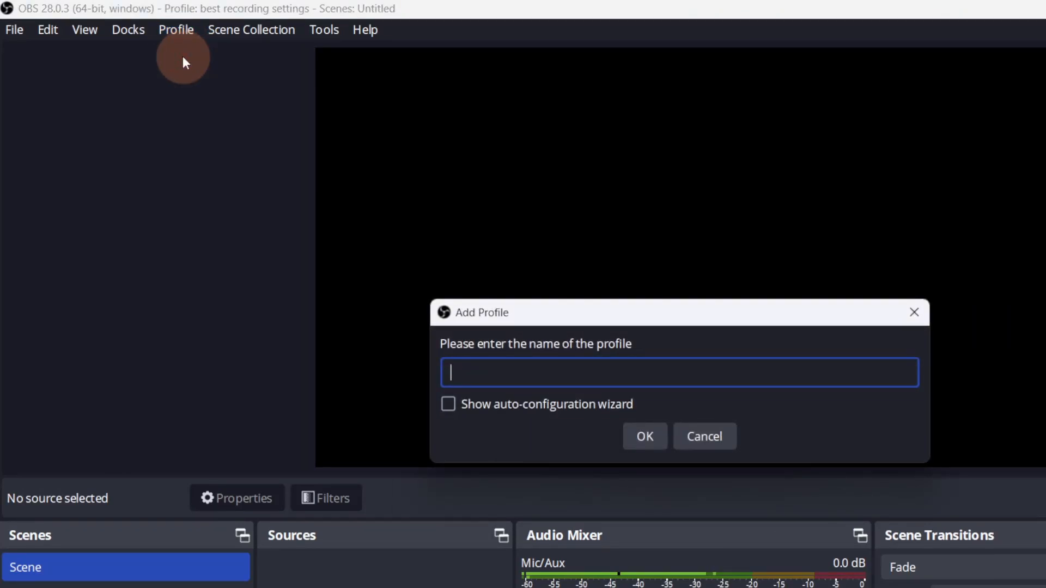
{"action": "type", "text": "best streamin"}
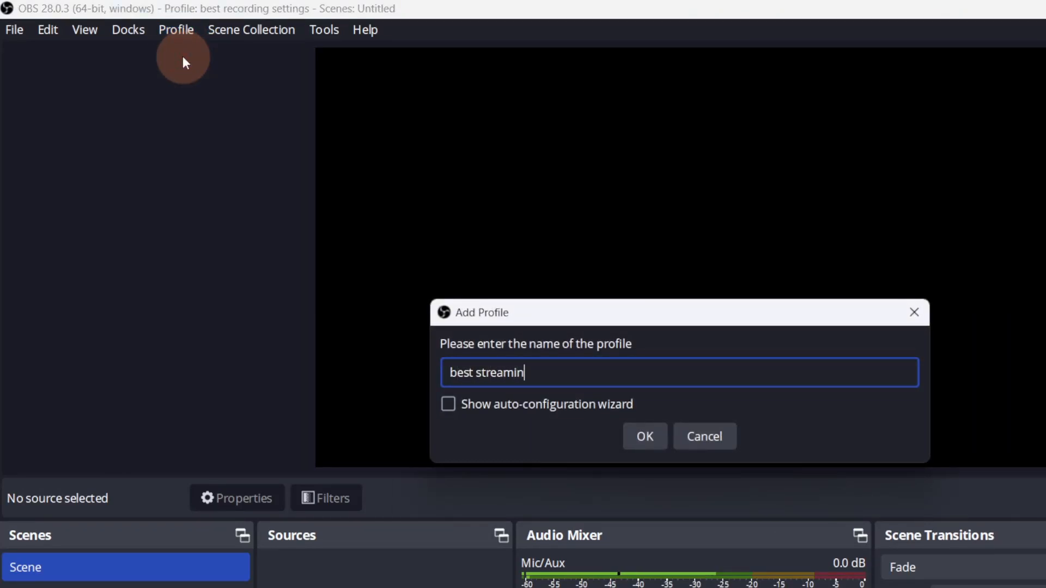
{"action": "type", "text": "g settings"}
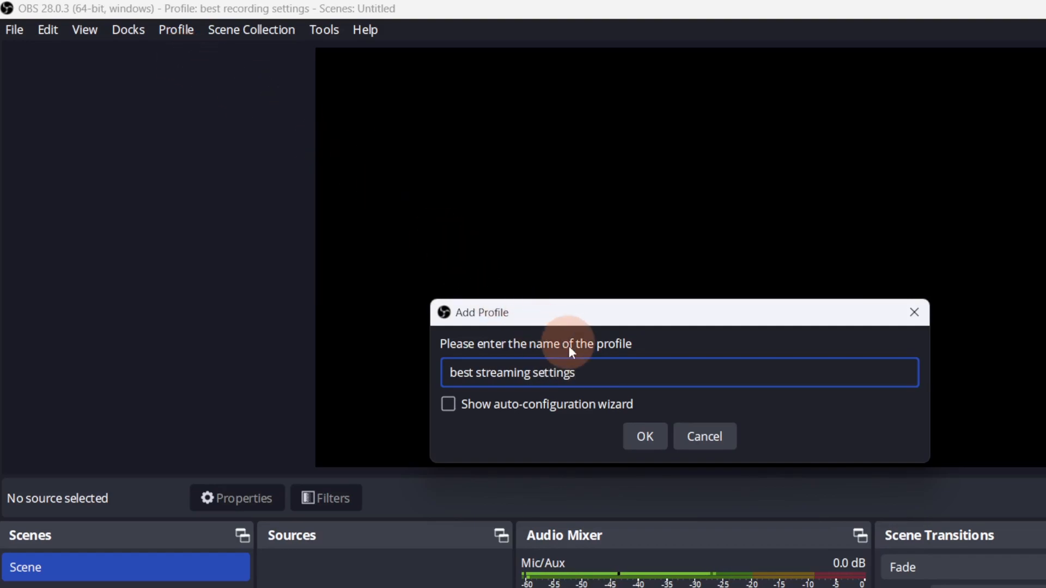
{"action": "left_click", "coordinate": [642, 436]}
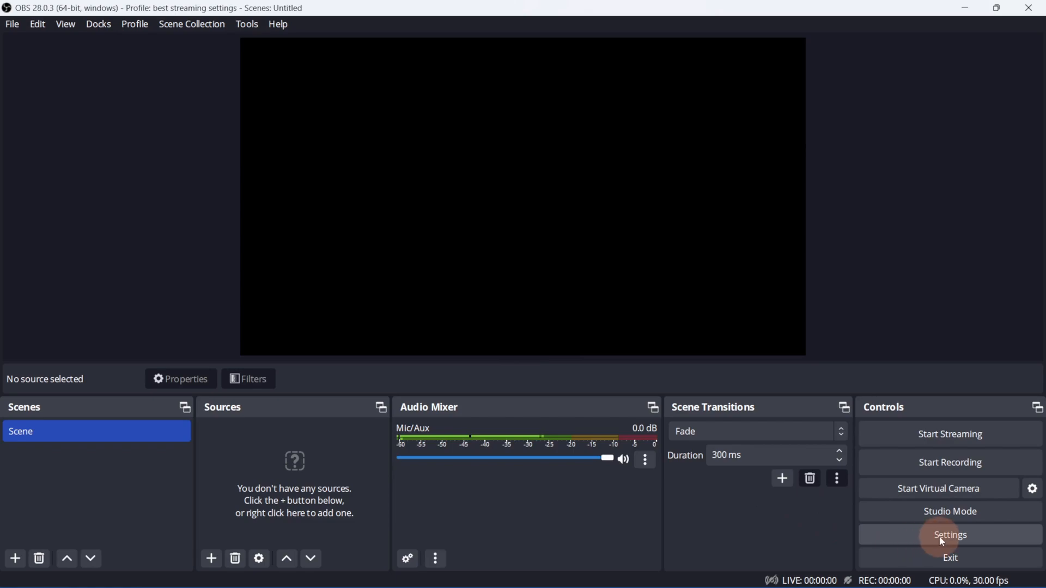
Open Video settings, confirming 1920x1080 canvas and 1280x720 output resolution
{"action": "left_click", "coordinate": [948, 534]}
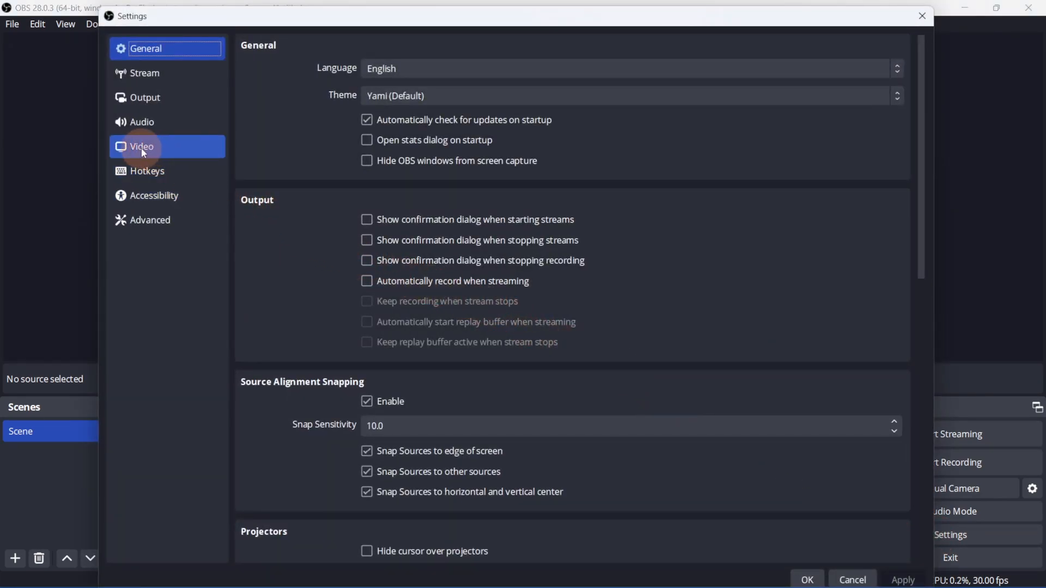
{"action": "left_click", "coordinate": [142, 146]}
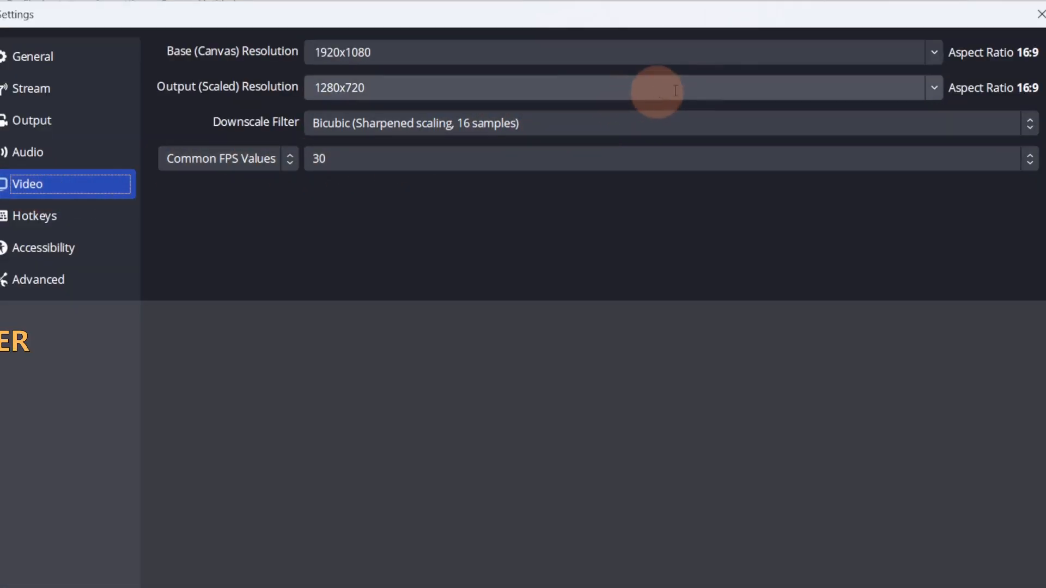
{"action": "left_click", "coordinate": [933, 52]}
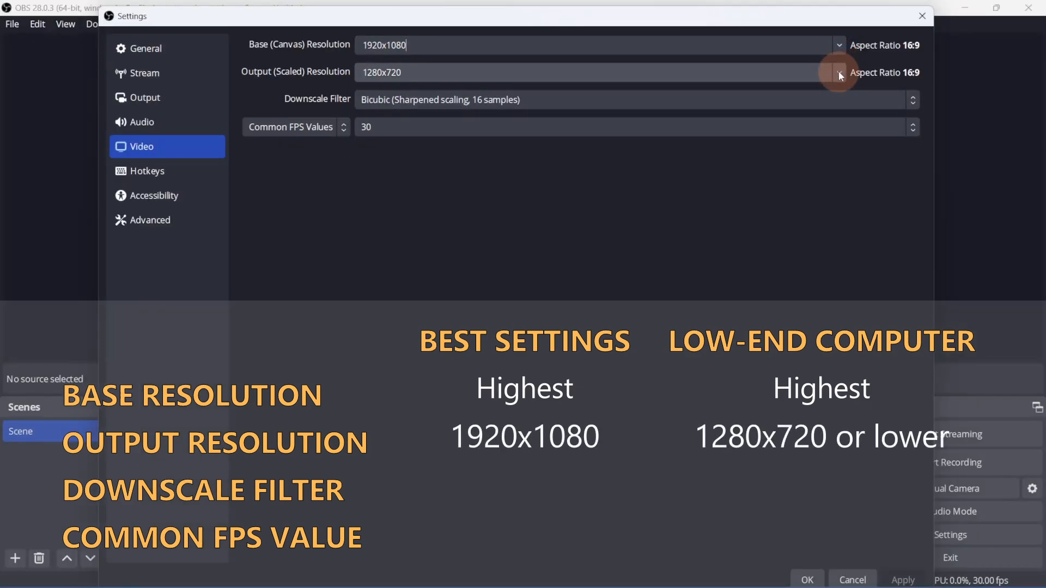
{"action": "left_click", "coordinate": [838, 73]}
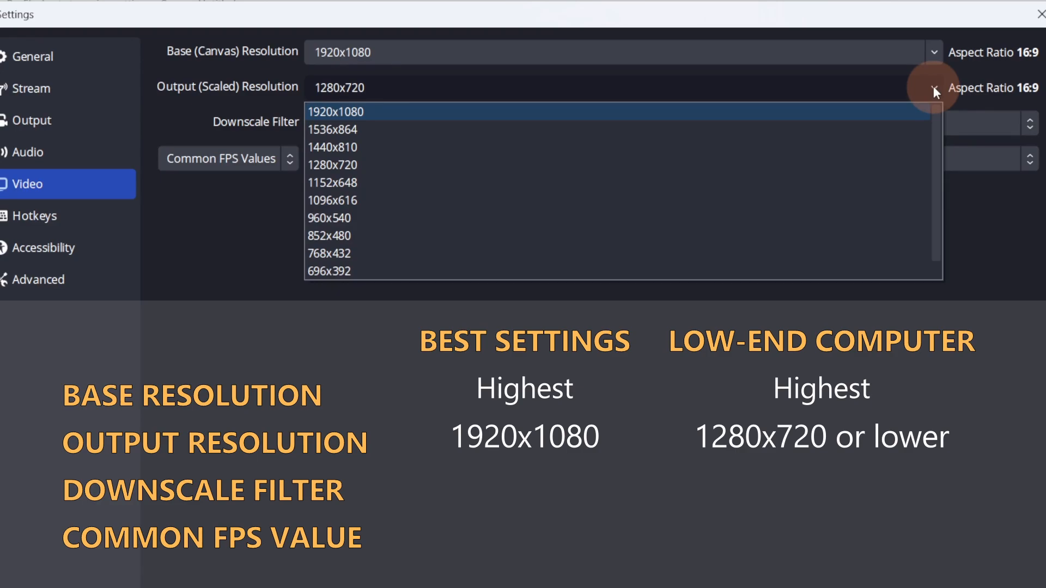
{"action": "mouse_move", "coordinate": [873, 165]}
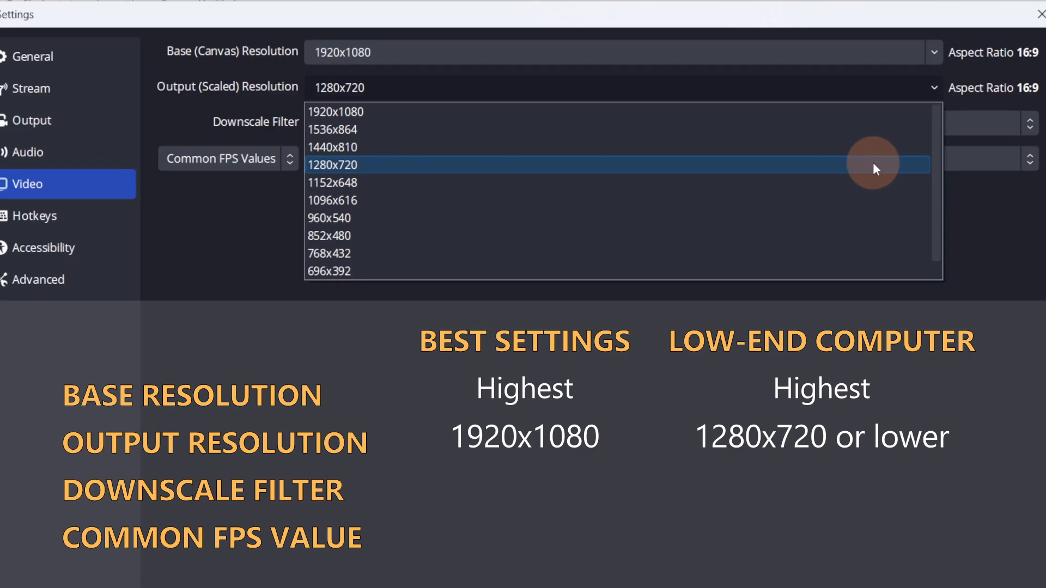
{"action": "mouse_move", "coordinate": [867, 217]}
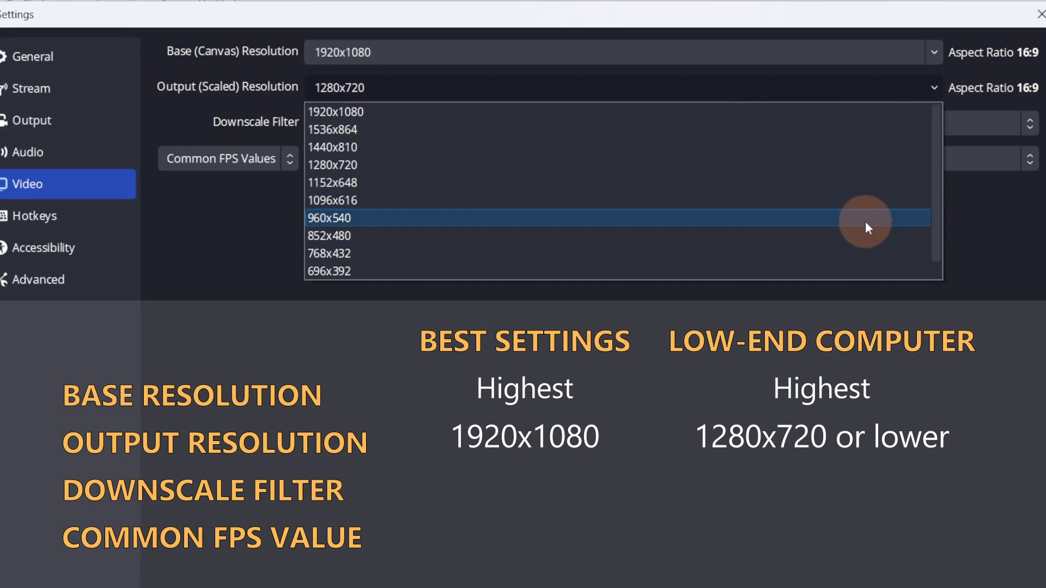
{"action": "mouse_move", "coordinate": [867, 236]}
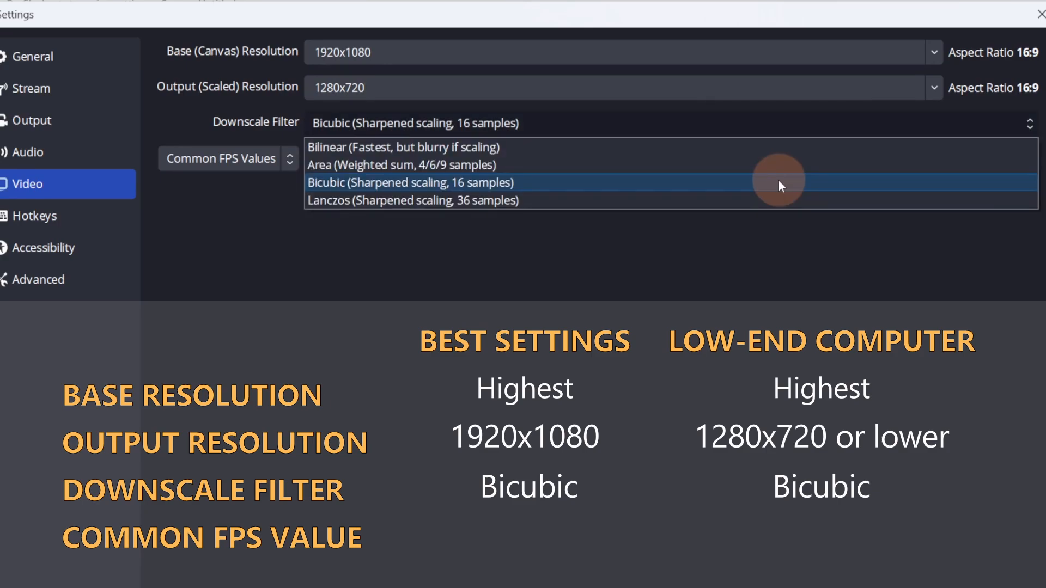
Keep the Bicubic downscale filter and set Common FPS Values to 60
{"action": "left_click", "coordinate": [412, 182]}
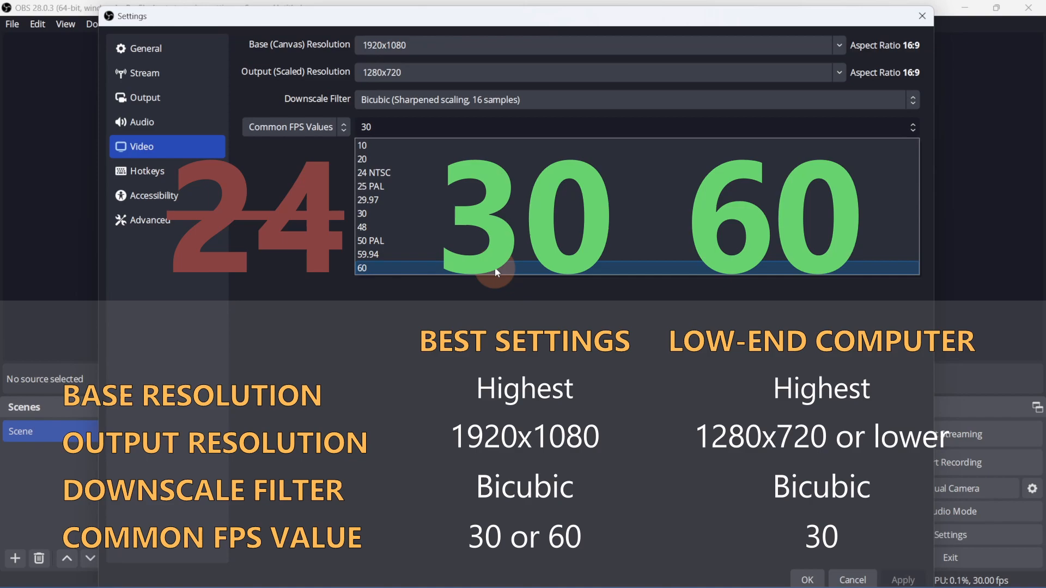
{"action": "left_click", "coordinate": [363, 267]}
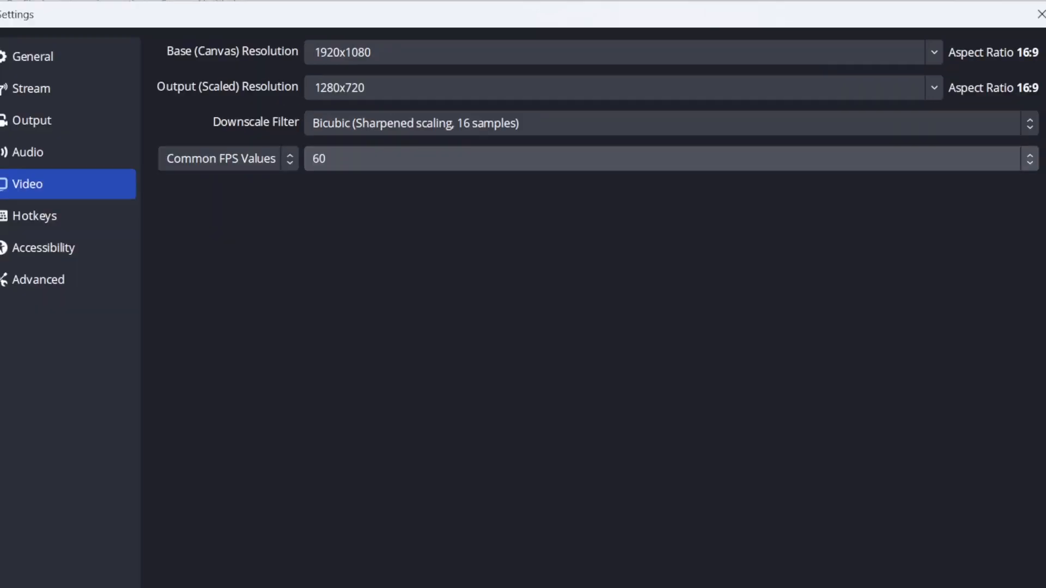
Review the 48 kHz stereo Global Audio Devices unchanged, then go to Output settings
{"action": "left_click", "coordinate": [27, 152]}
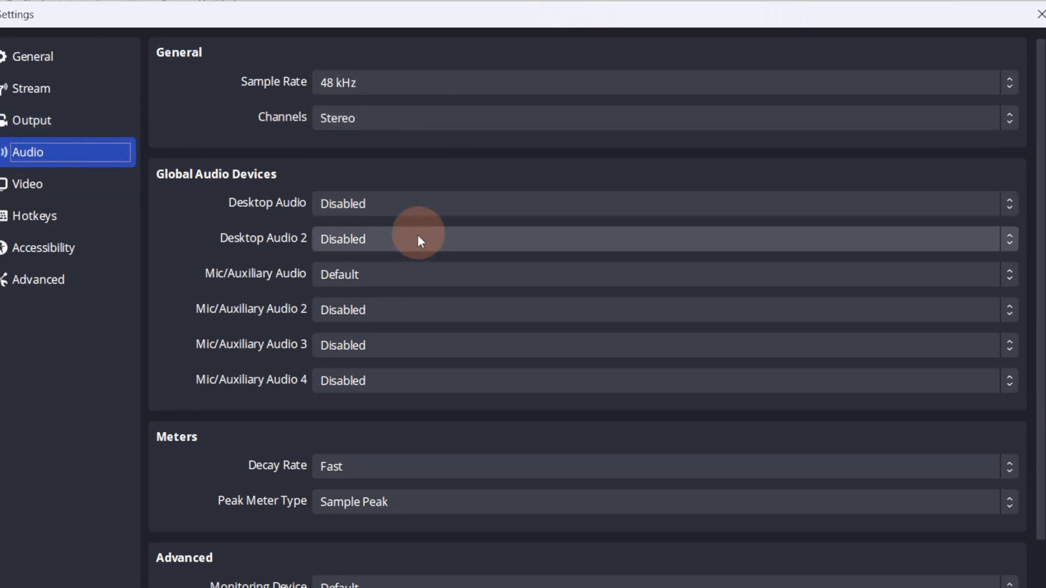
{"action": "left_click", "coordinate": [663, 203]}
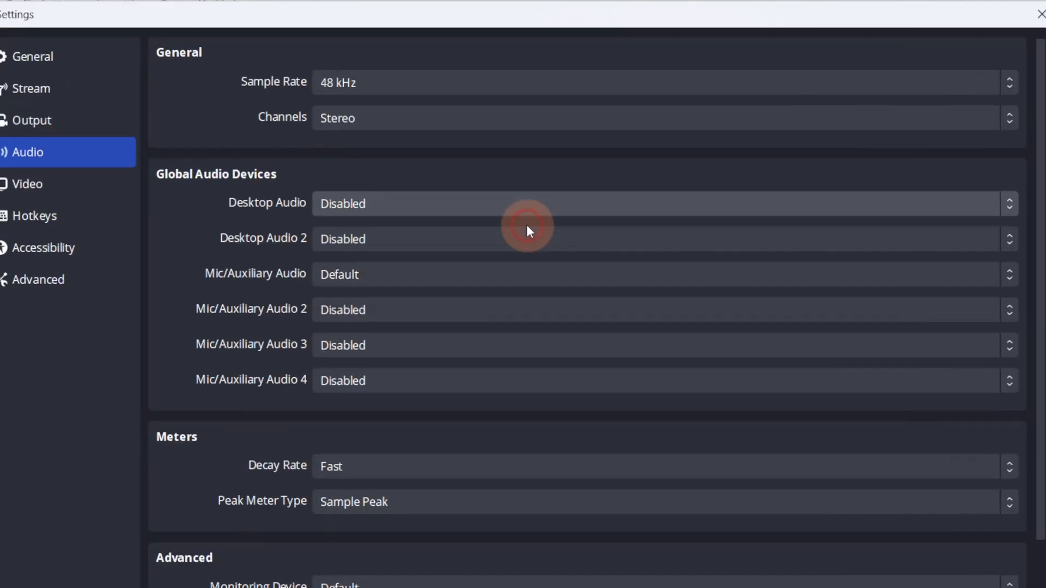
{"action": "mouse_move", "coordinate": [521, 279]}
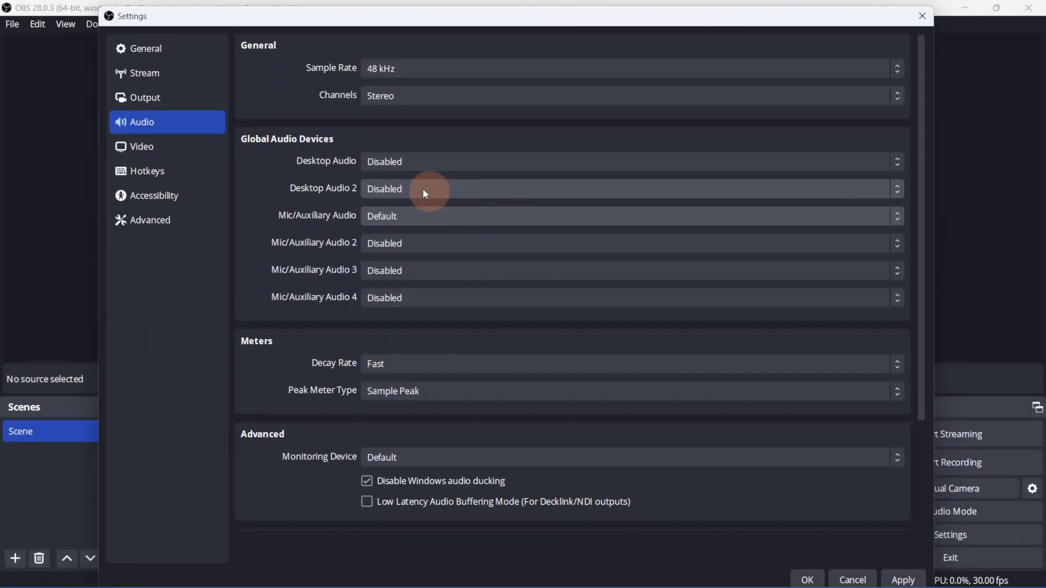
{"action": "left_click", "coordinate": [145, 98]}
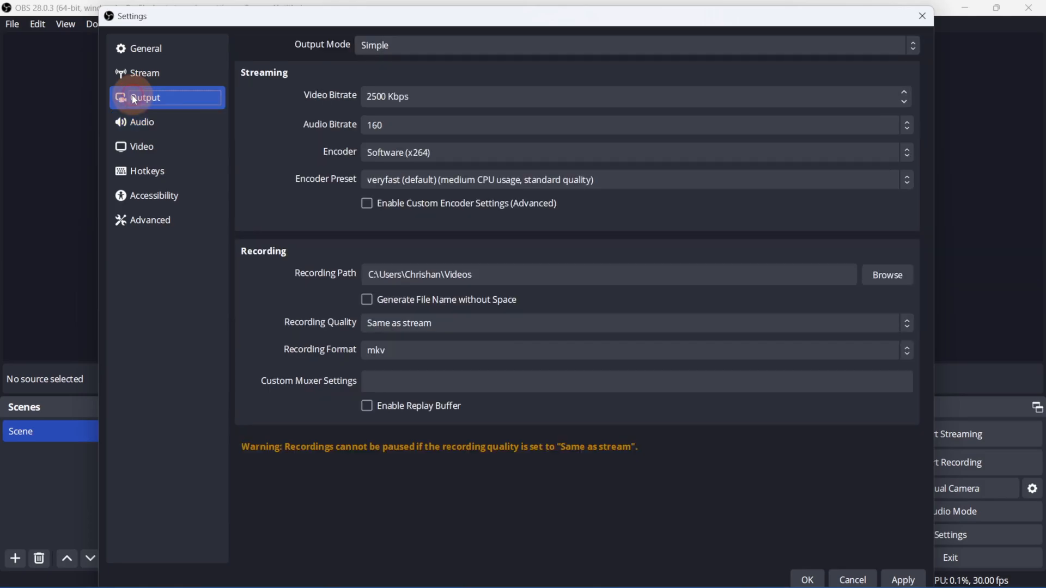
Set Output Mode to Advanced and the streaming encoder to AMD HW H.264
{"action": "left_click", "coordinate": [633, 44]}
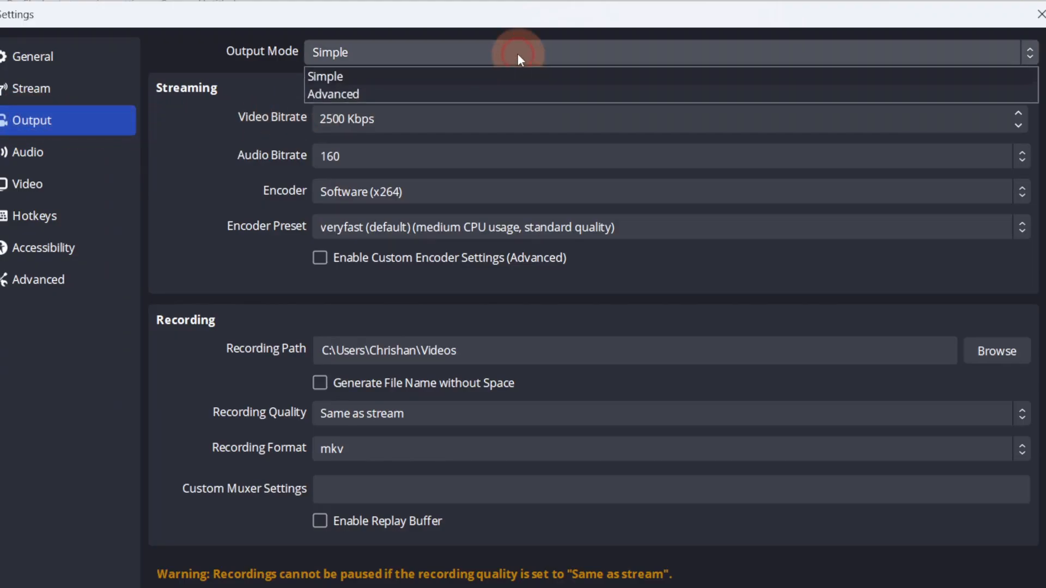
{"action": "left_click", "coordinate": [333, 93]}
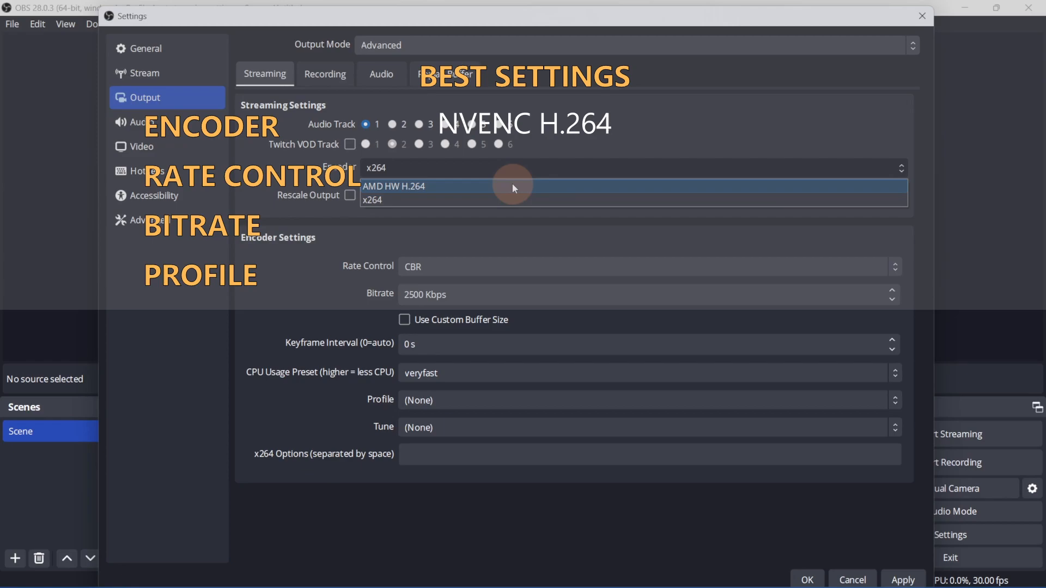
{"action": "left_click", "coordinate": [393, 186]}
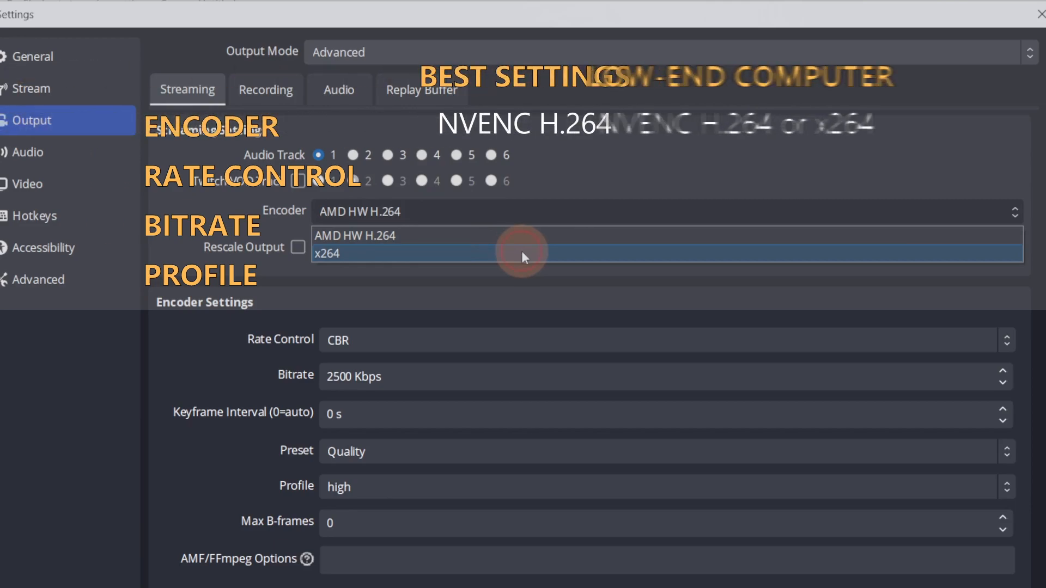
Use the x264 encoder at CBR 2500 Kbps with the high profile
{"action": "left_click", "coordinate": [327, 253]}
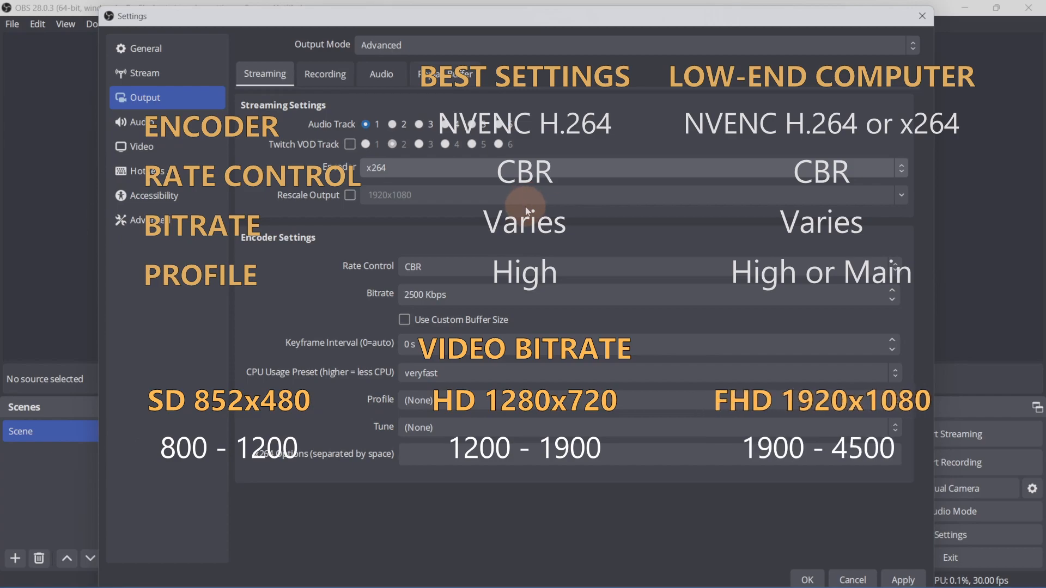
{"action": "mouse_move", "coordinate": [541, 405]}
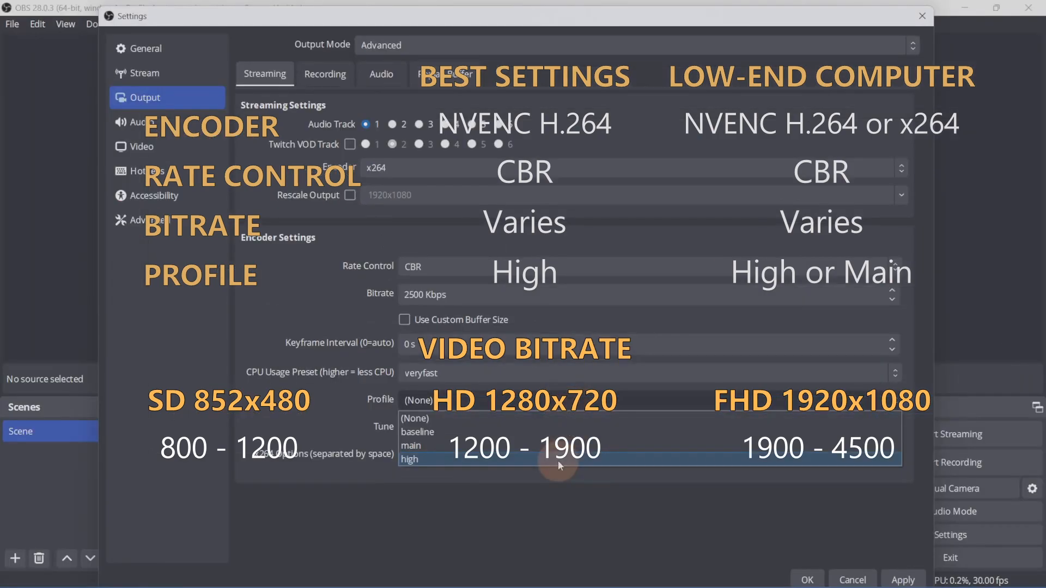
{"action": "left_click", "coordinate": [409, 459]}
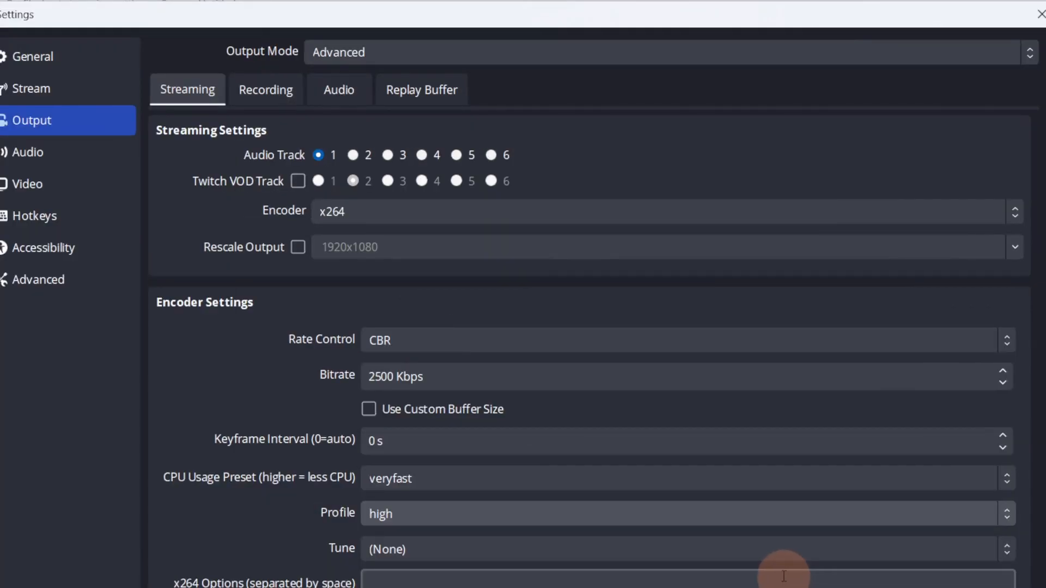
{"action": "mouse_move", "coordinate": [540, 306]}
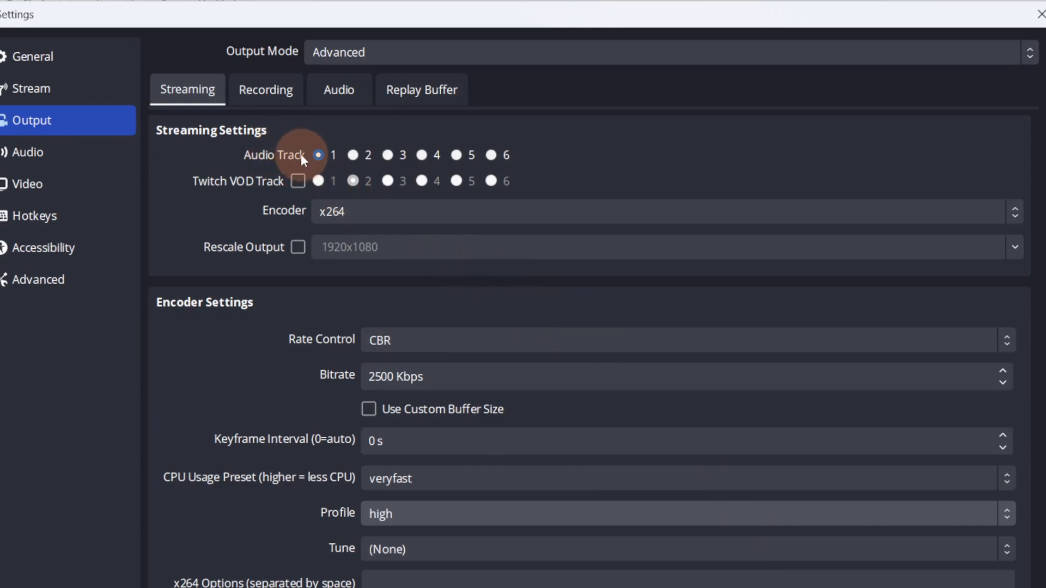
Set Track 1 audio bitrate to 256 on the Output Audio tab and apply
{"action": "left_click", "coordinate": [338, 89]}
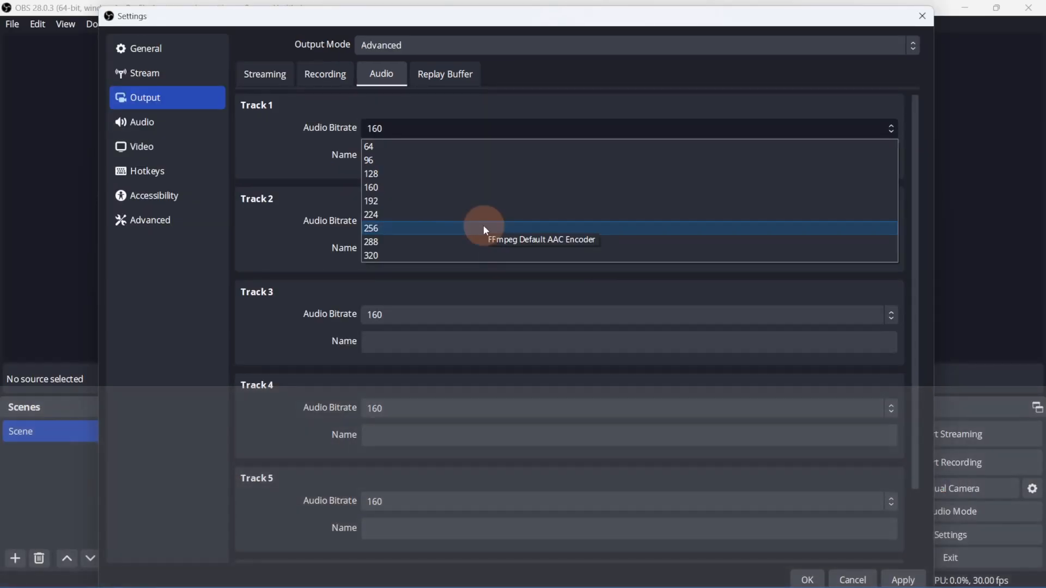
{"action": "left_click", "coordinate": [371, 228]}
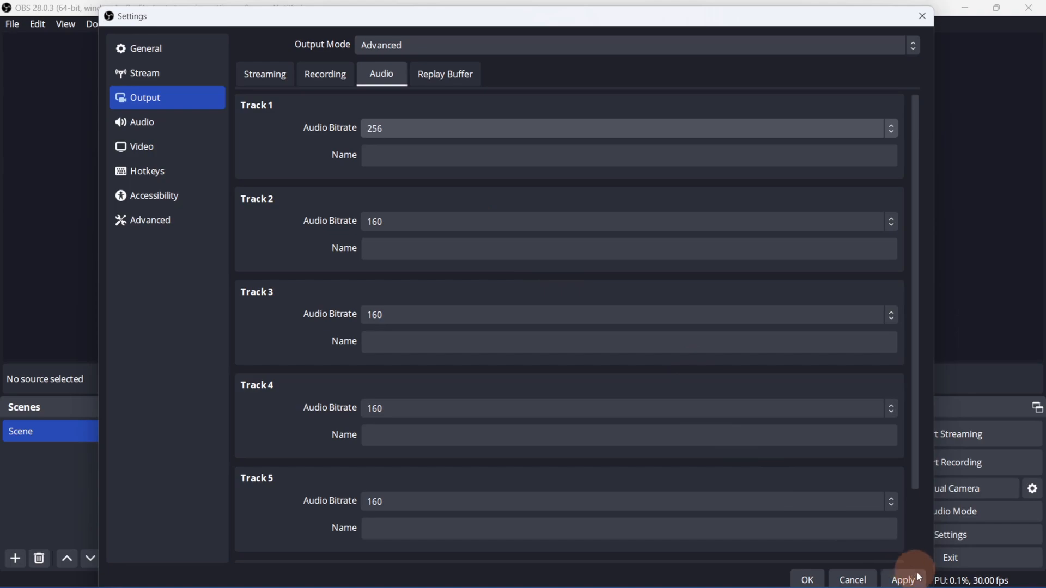
{"action": "left_click", "coordinate": [806, 579]}
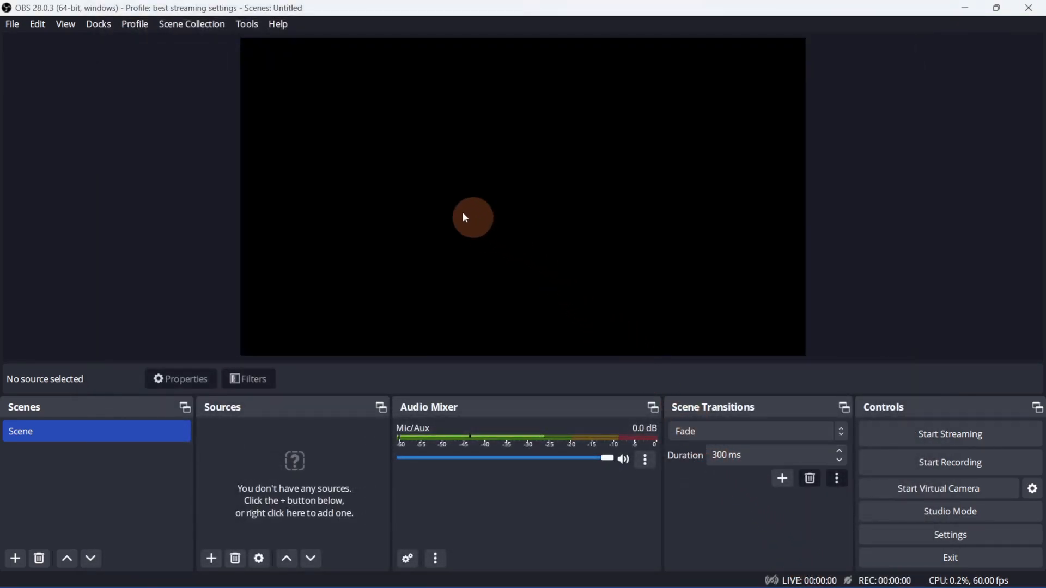
Open the Profile menu to confirm 'best streaming settings' is checked
{"action": "left_click", "coordinate": [134, 24]}
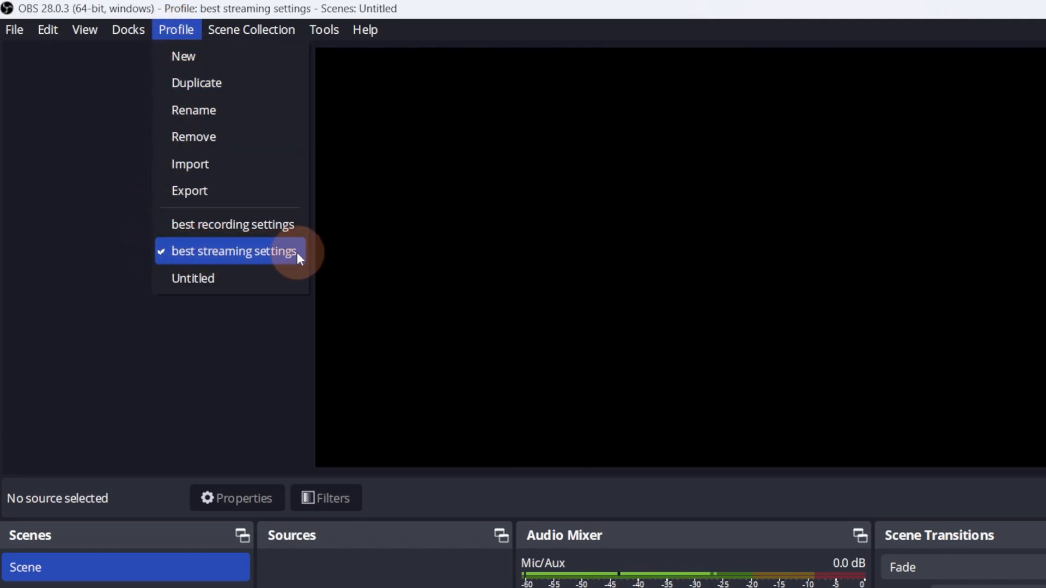
{"action": "mouse_move", "coordinate": [232, 224]}
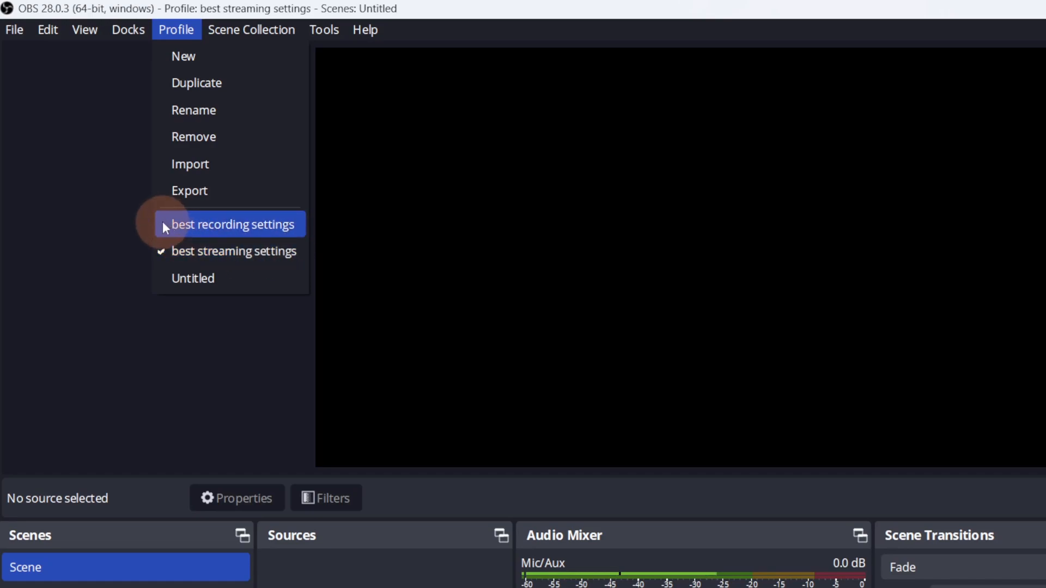